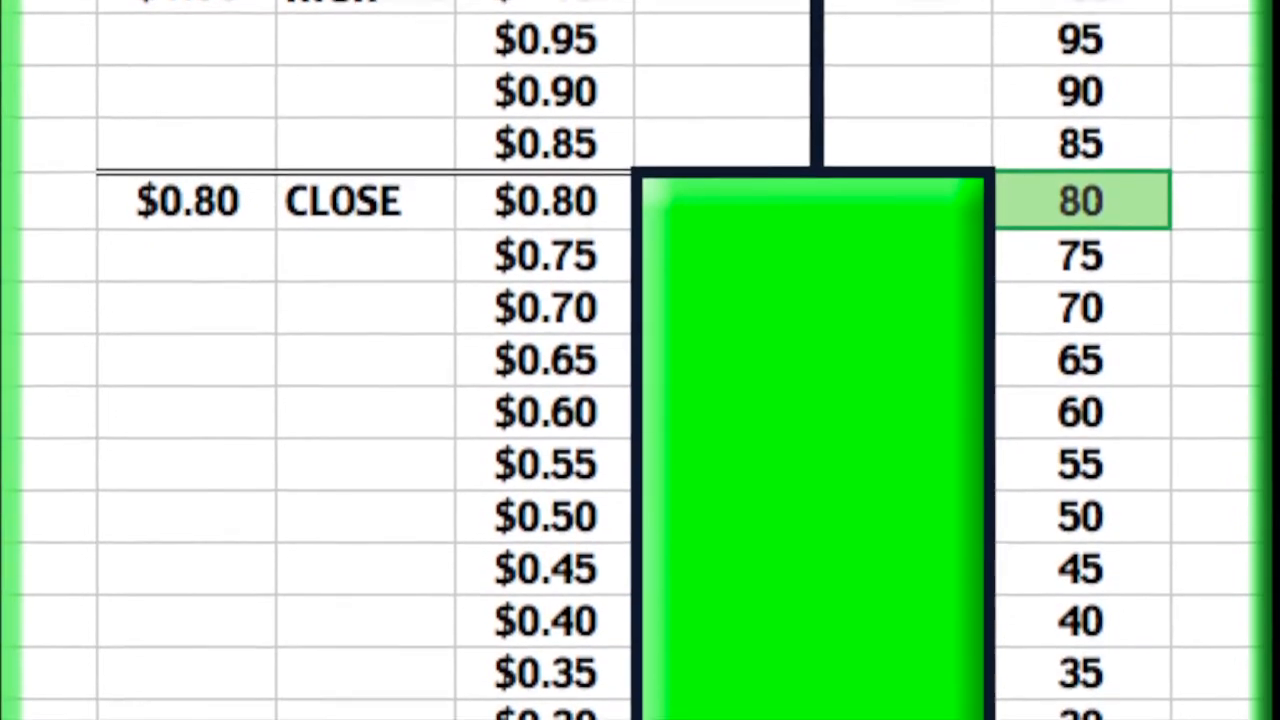
Step: Scroll the Trader's Links page to Stock Scoring Systems, then bring up 'The Closing Score' article
scroll(down, 3)
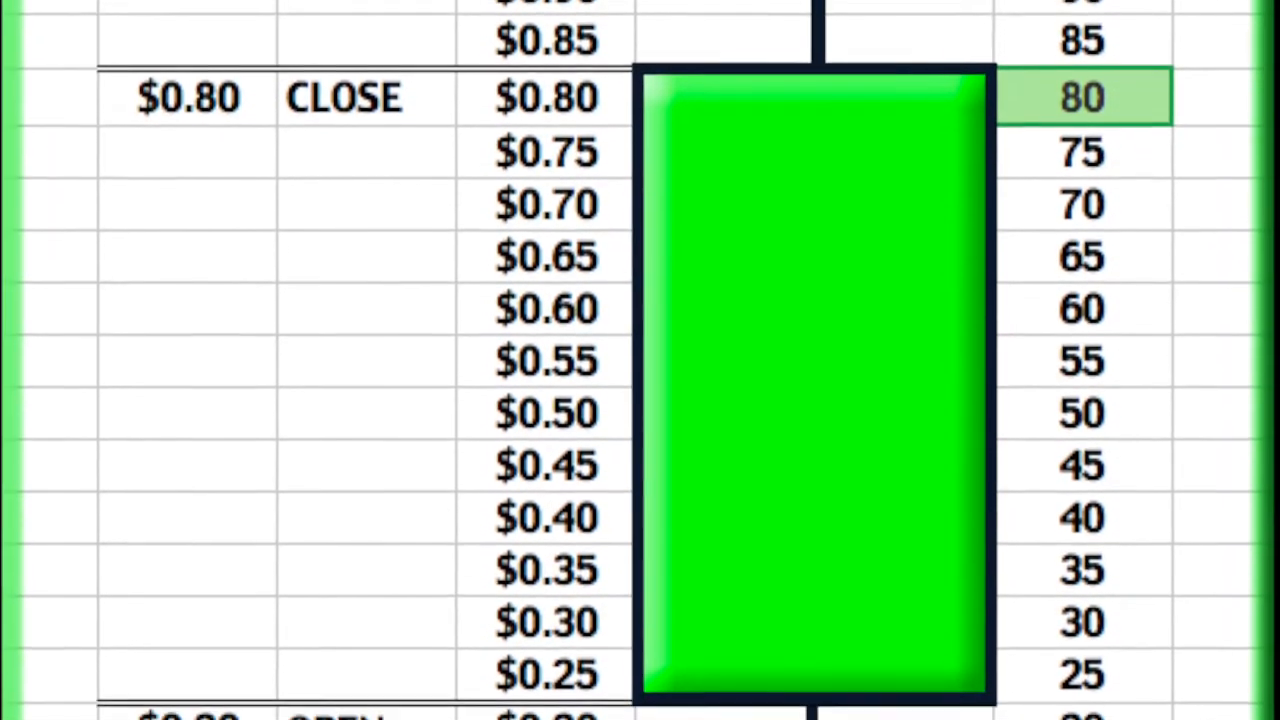
scroll(down, 3)
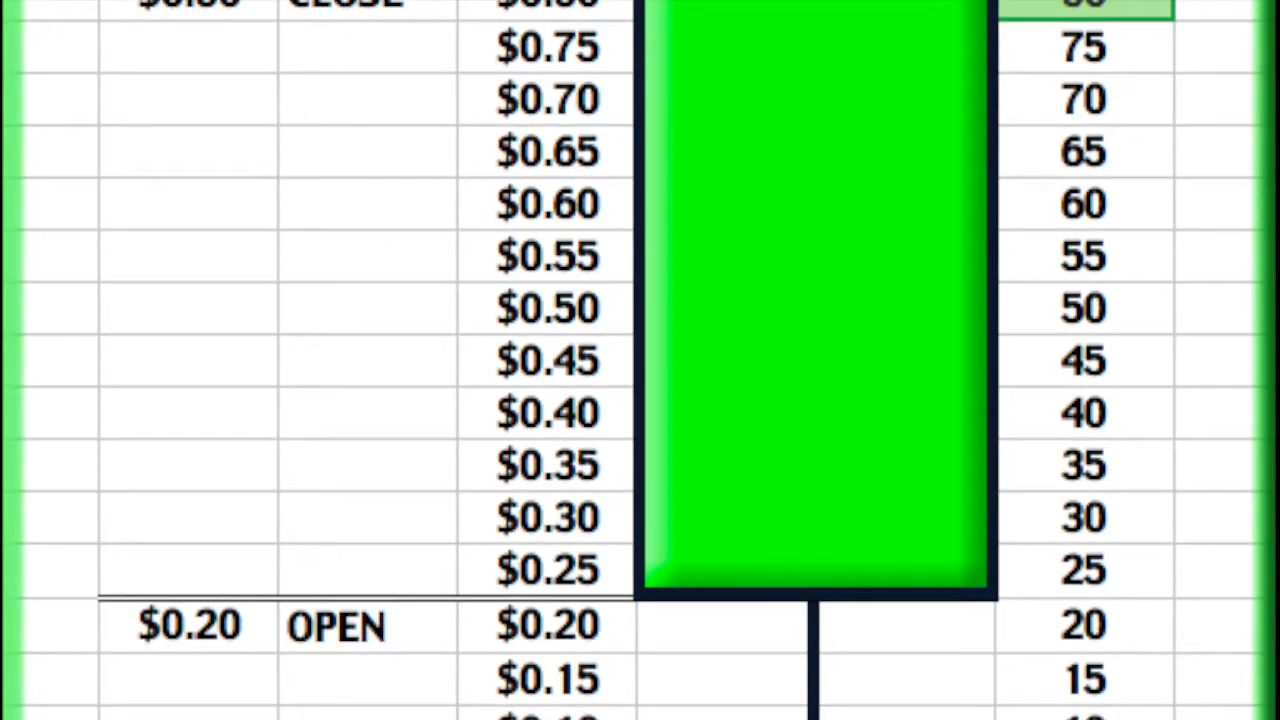
scroll(down, 3)
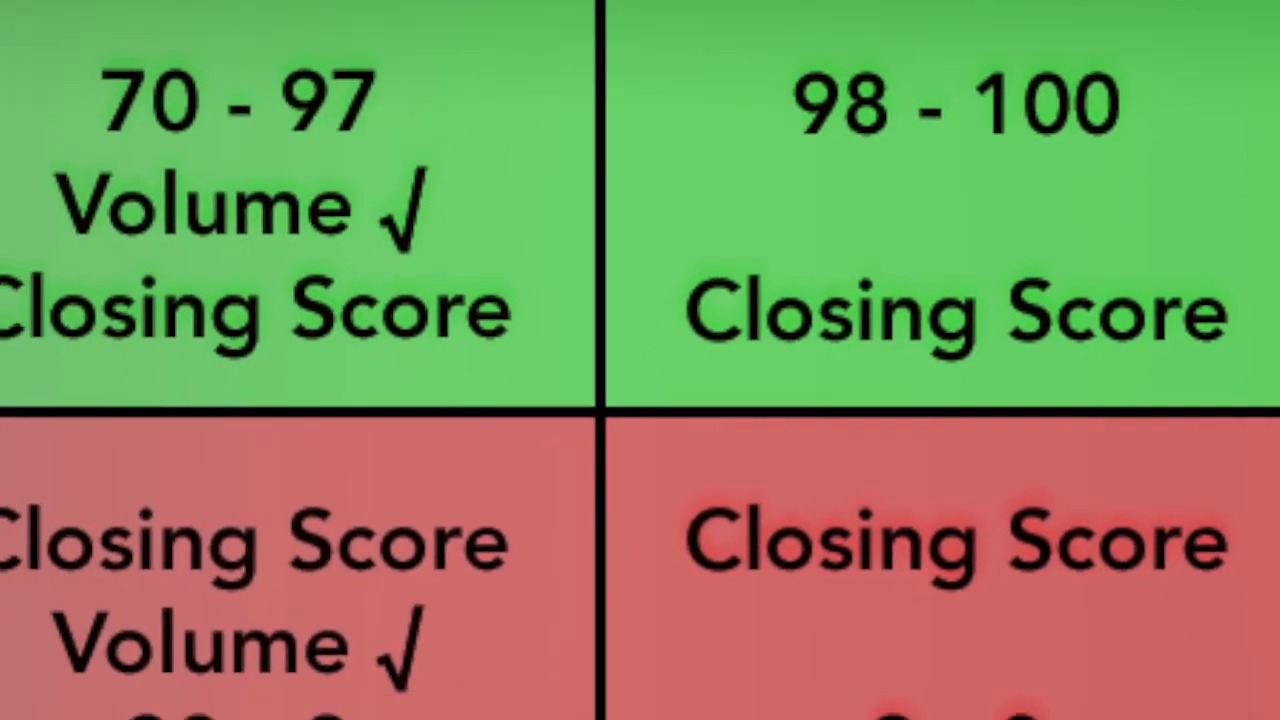
scroll(down, 3)
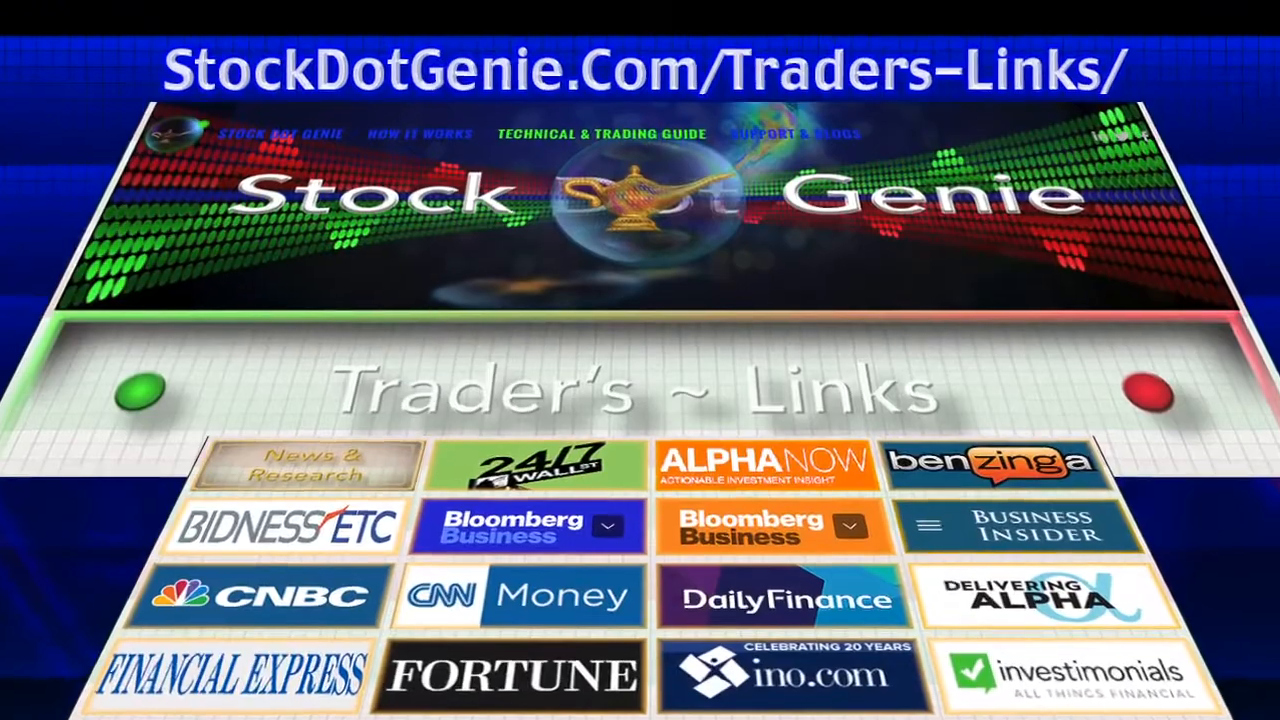
scroll(down, 3)
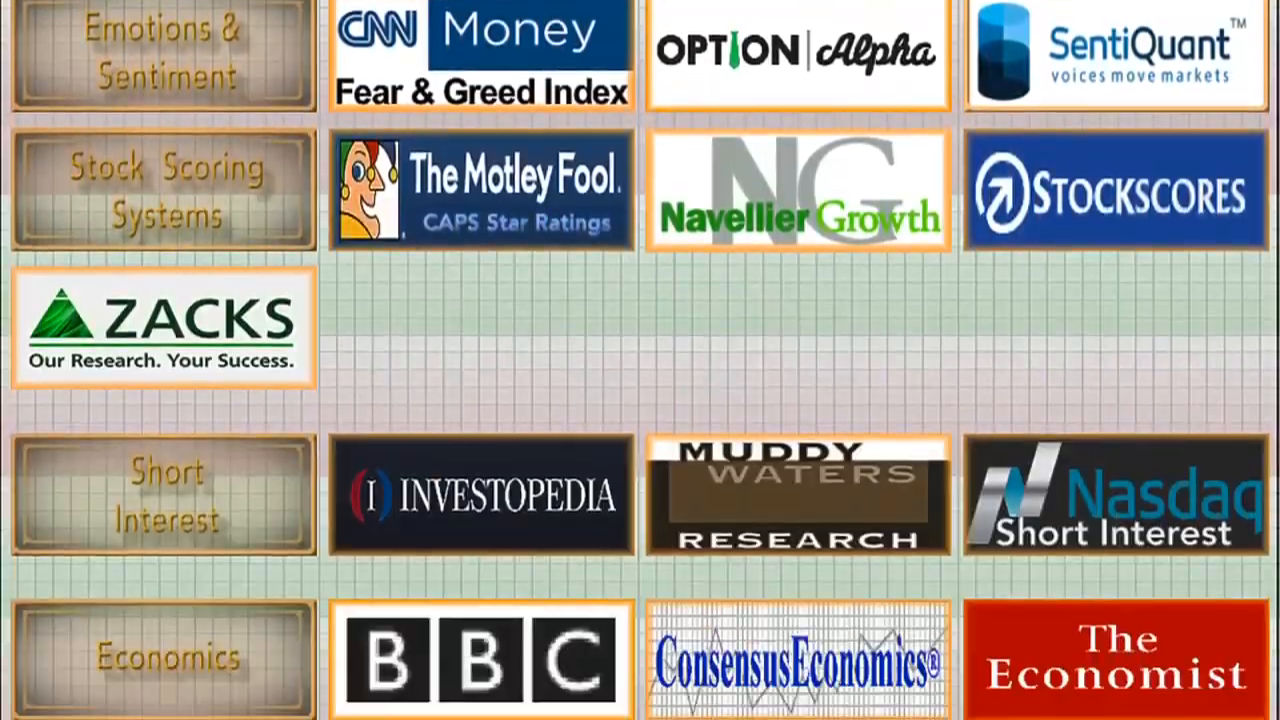
click(160, 53)
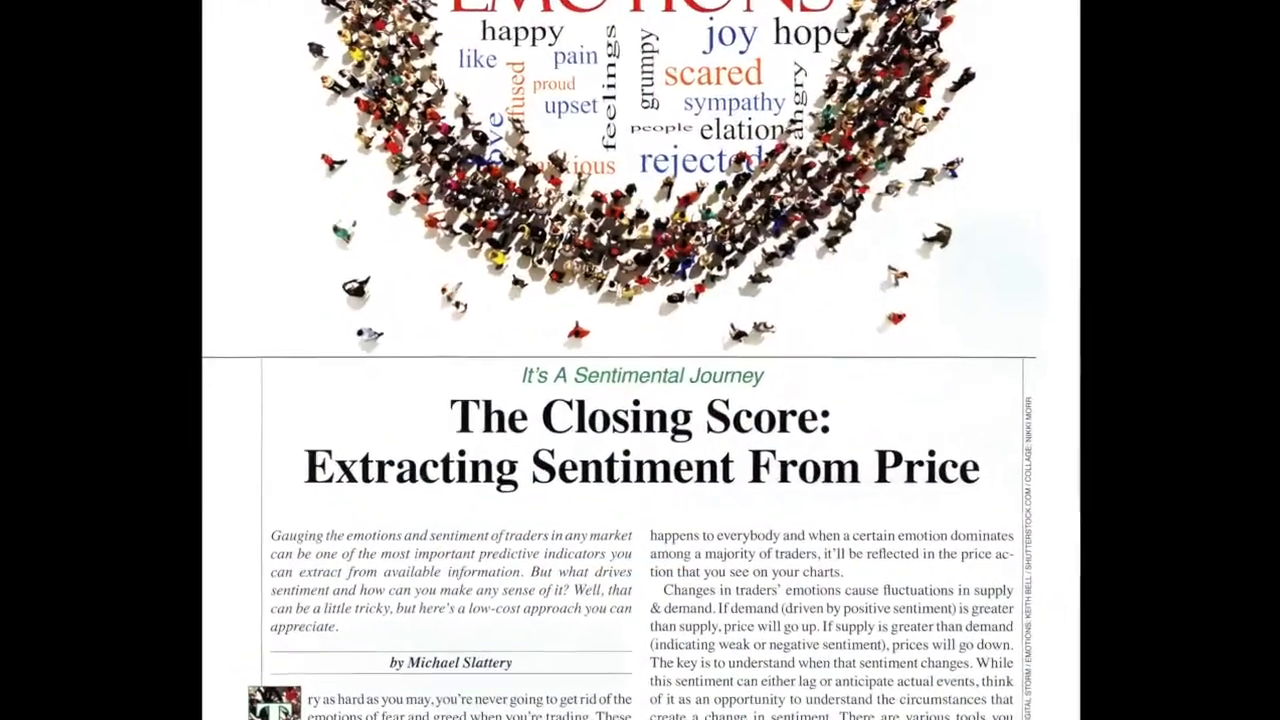